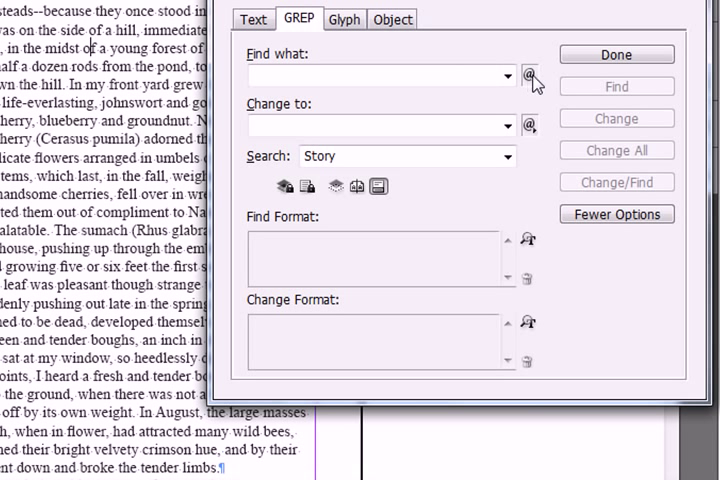
Build the GREP find pattern (?<=\(). with a lookbehind for '(', then one-or-more repeat.
click(529, 76)
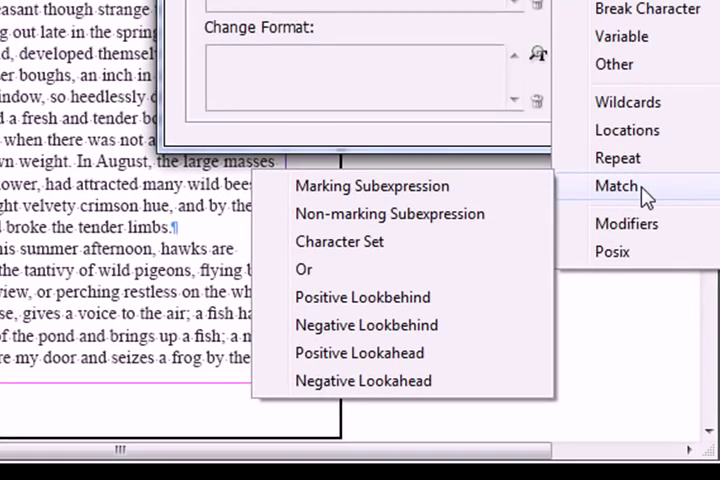
mouse_move(362, 297)
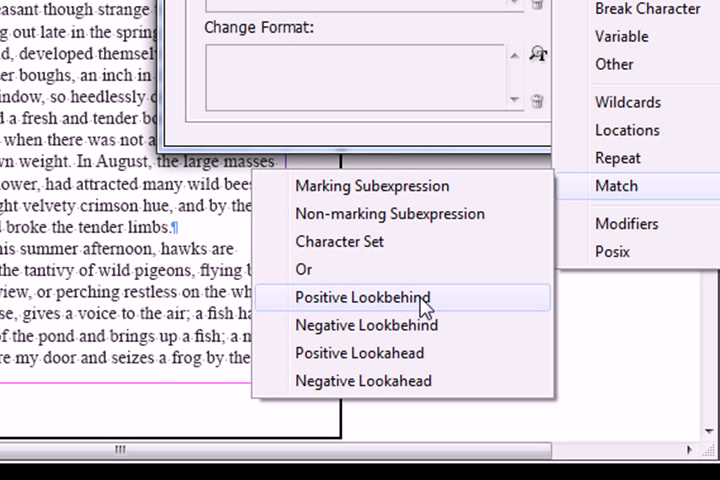
click(362, 297)
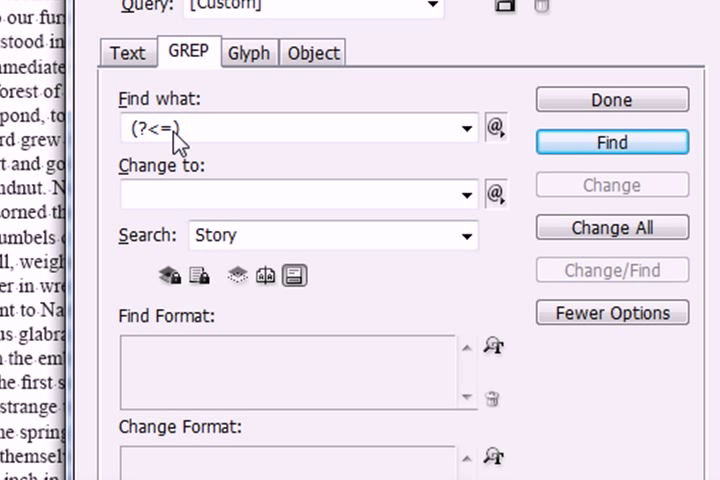
mouse_move(235, 268)
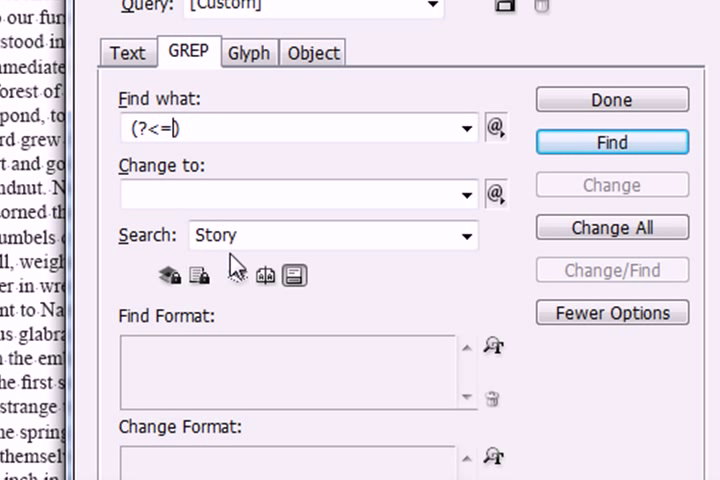
text(\)
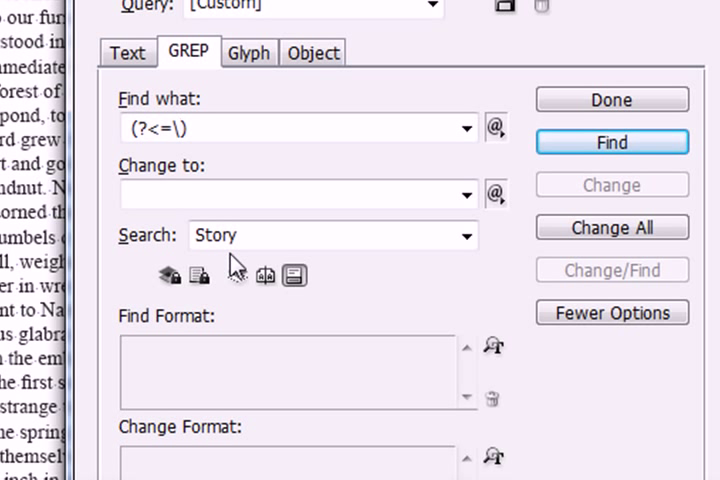
text(())
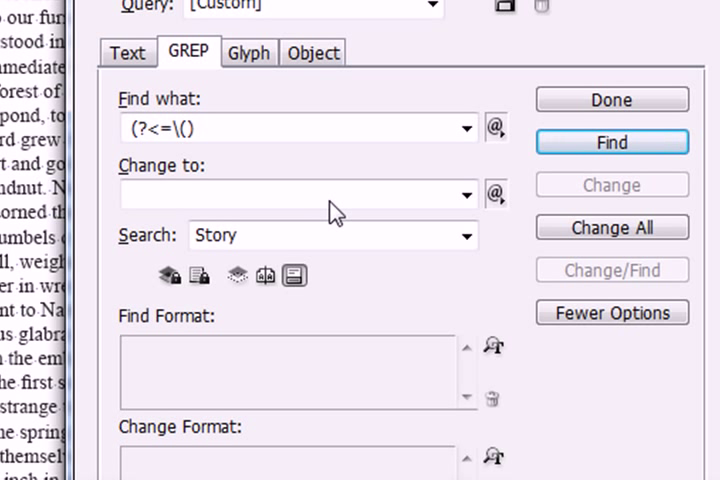
text(.)
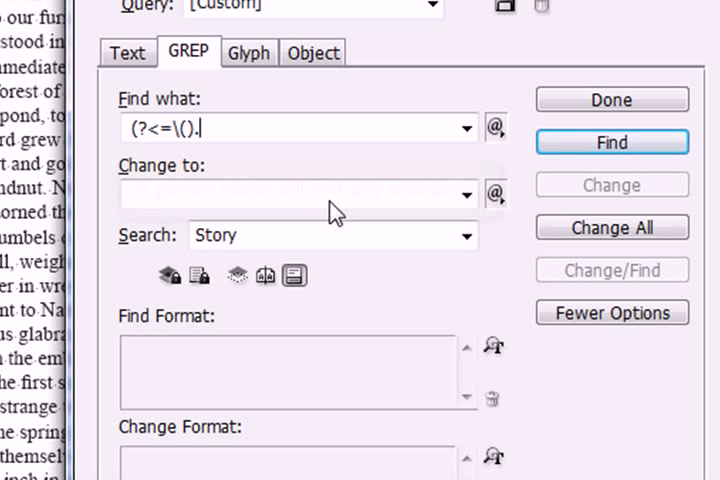
mouse_move(495, 130)
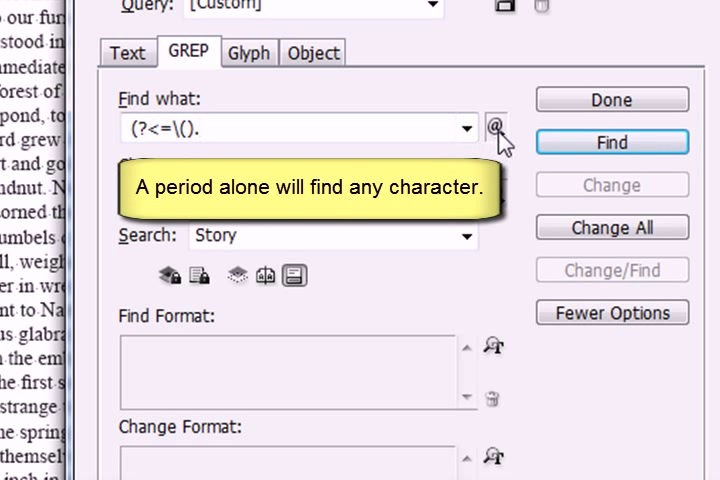
click(494, 128)
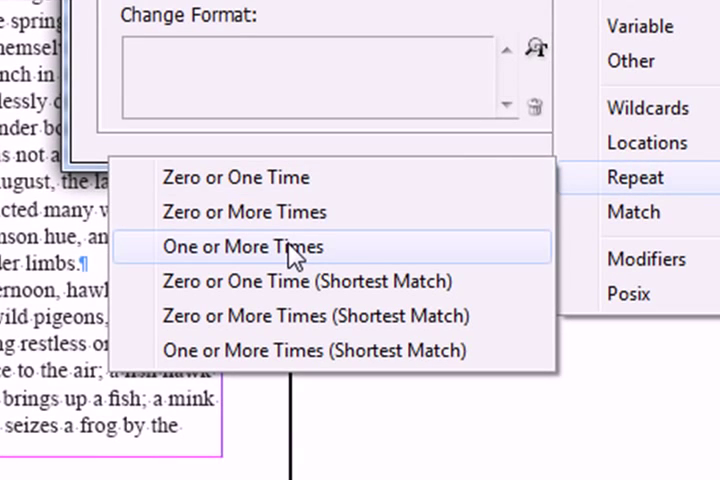
click(249, 246)
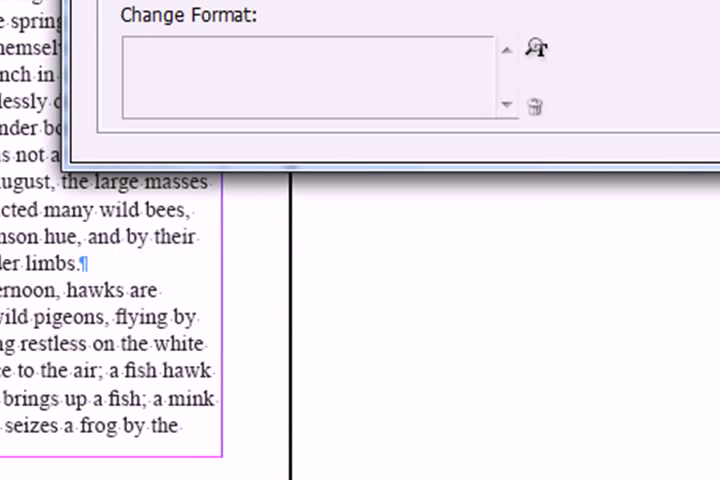
Add a positive lookahead for ')' to complete (?<=\().+(?=\)).
click(481, 158)
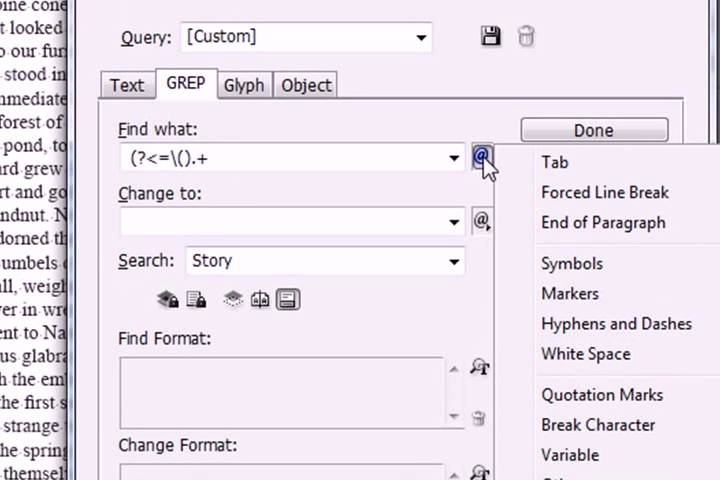
mouse_move(481, 158)
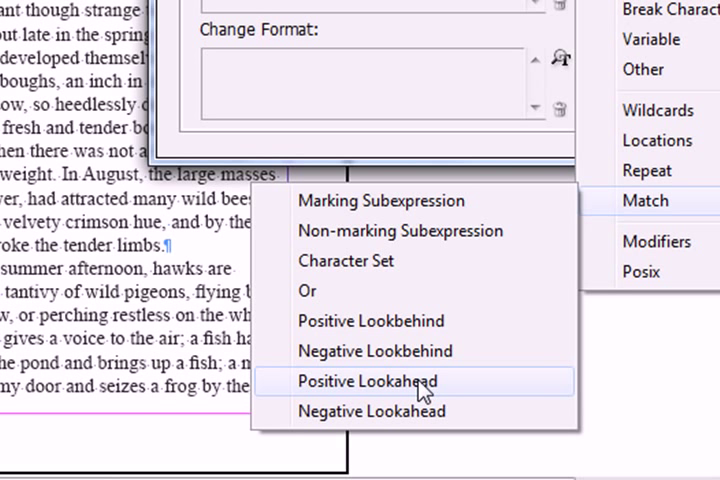
click(366, 381)
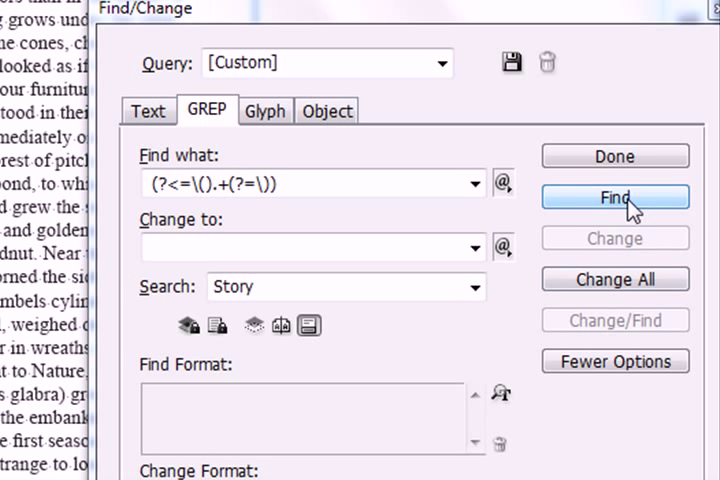
Run Find and see the greedy match span from 'Cerasus pumila' to 'Rhus glabra'.
click(615, 196)
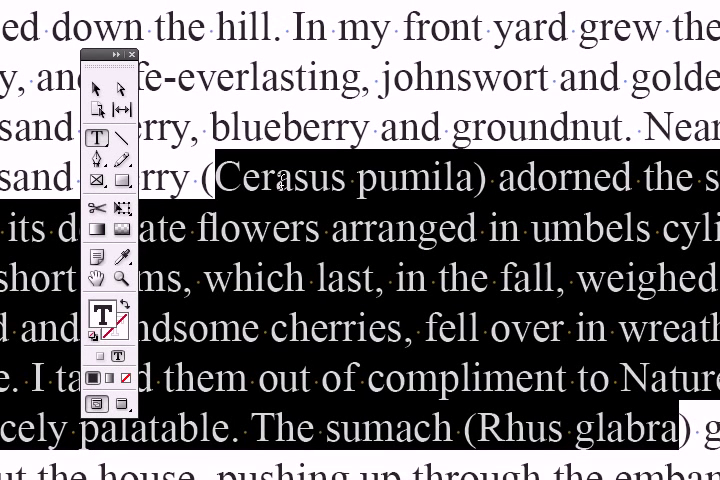
mouse_move(393, 175)
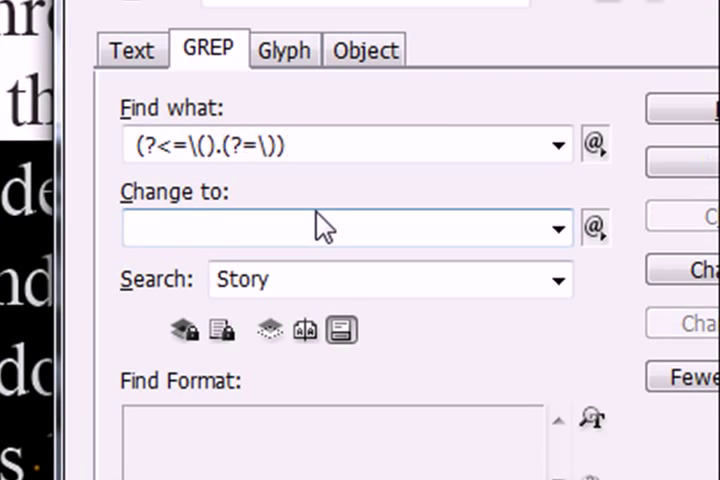
Switch to the shortest-match repeat (?<=\().+?(?=\)) and close Find/Change.
click(594, 143)
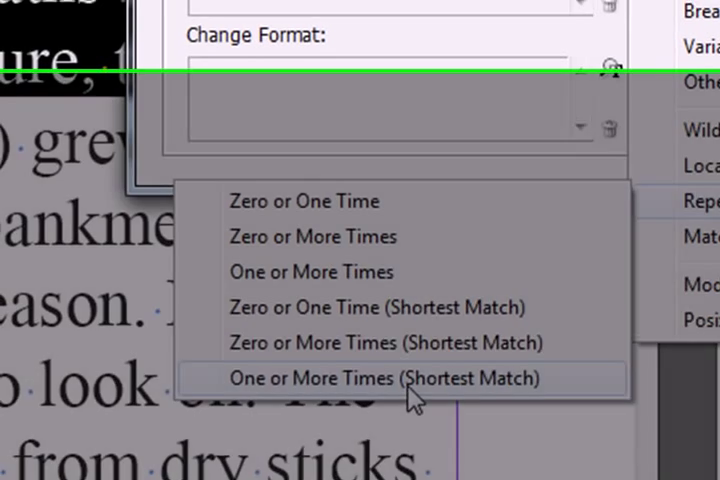
click(397, 378)
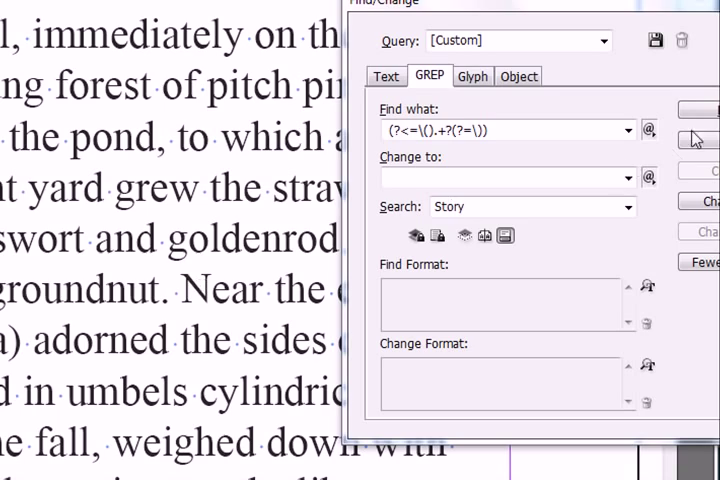
click(695, 108)
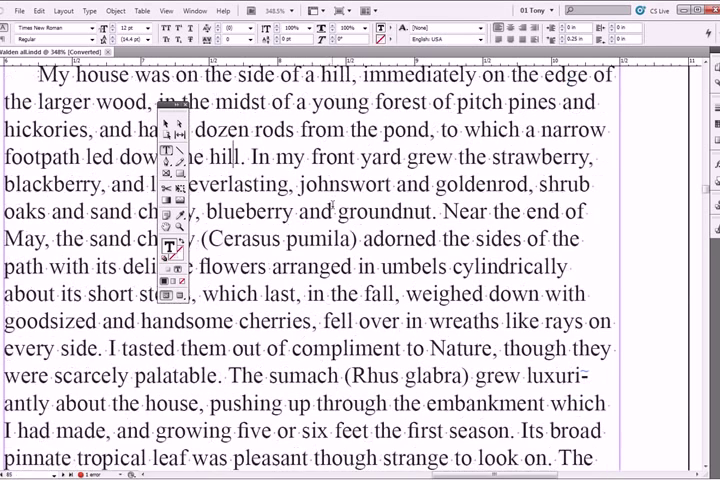
Open the paragraph's GREP Styles dialog, which has no styles yet.
scroll(down, 3)
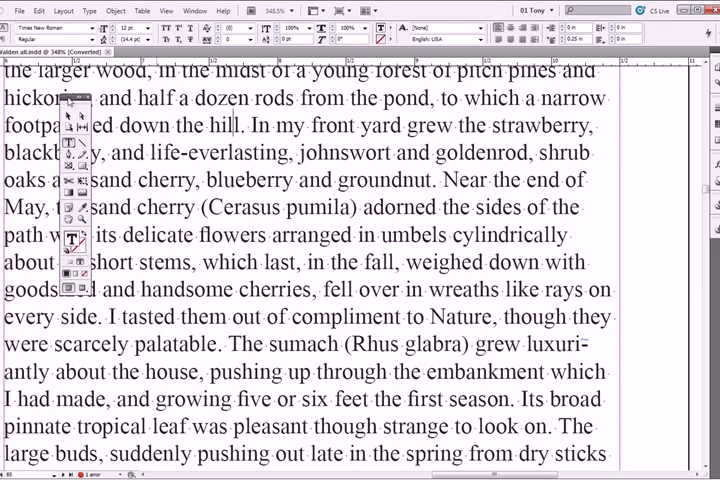
scroll(down, 3)
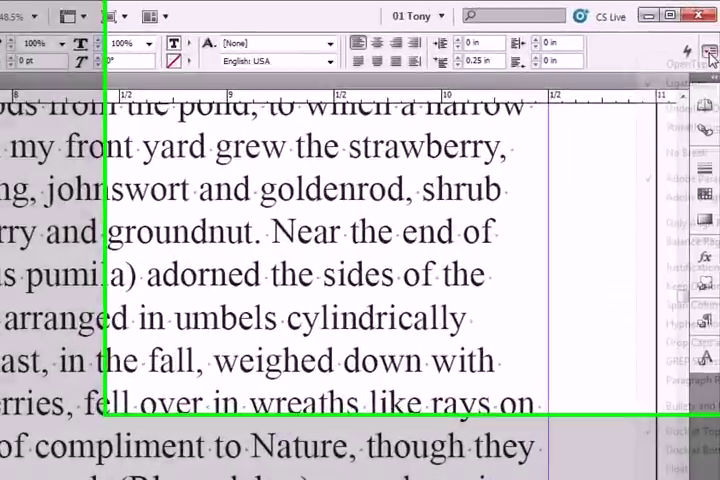
click(707, 58)
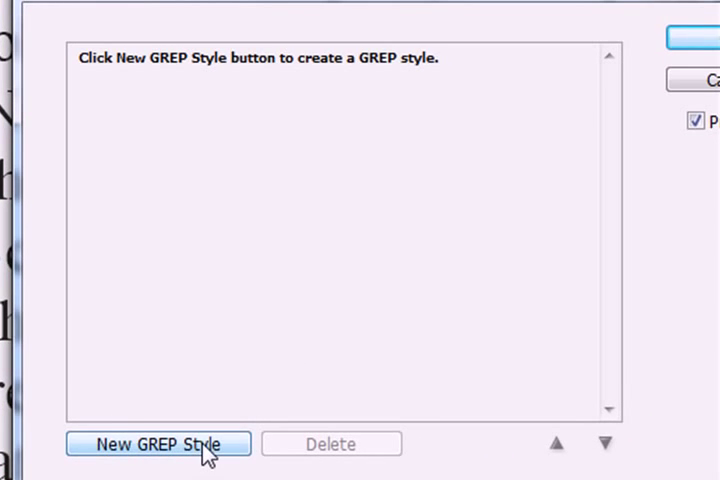
Add a GREP style applying Accent to text matching (?<=\().+(?=\)).
click(158, 443)
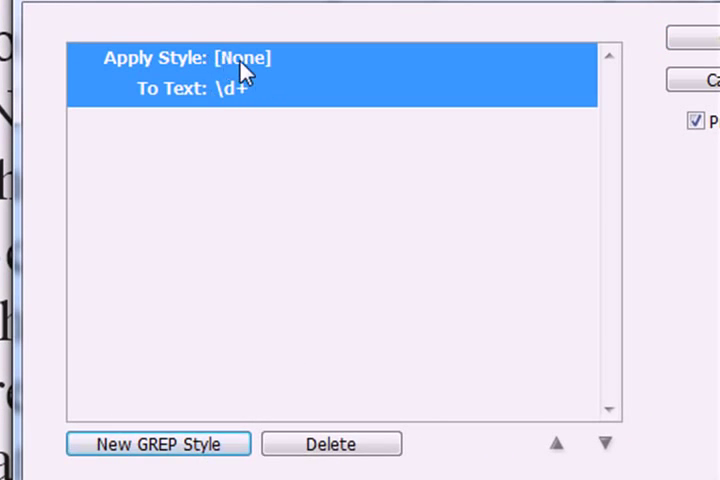
mouse_move(208, 72)
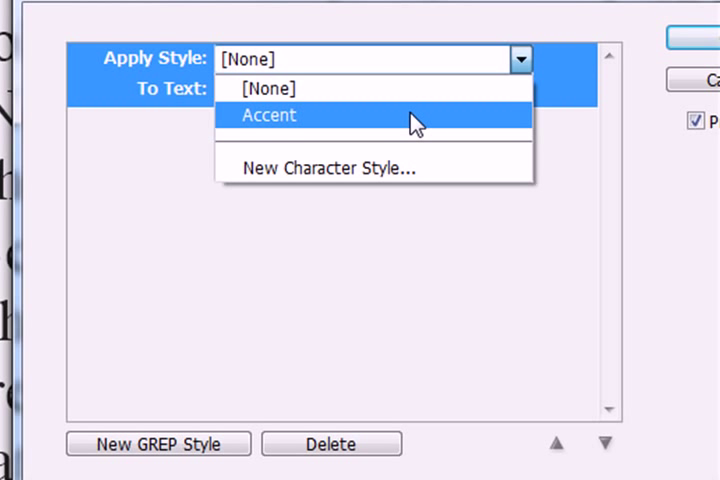
click(268, 114)
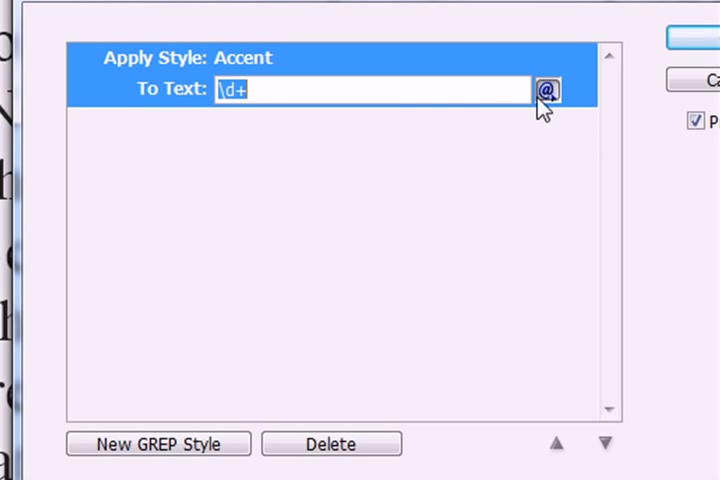
click(544, 90)
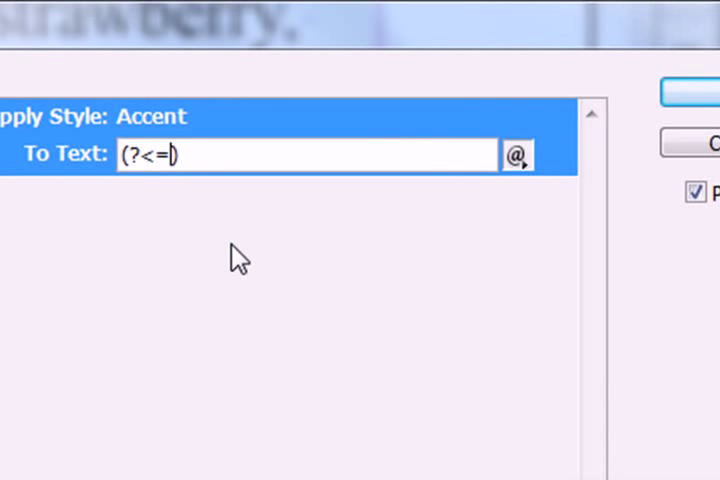
text(\()
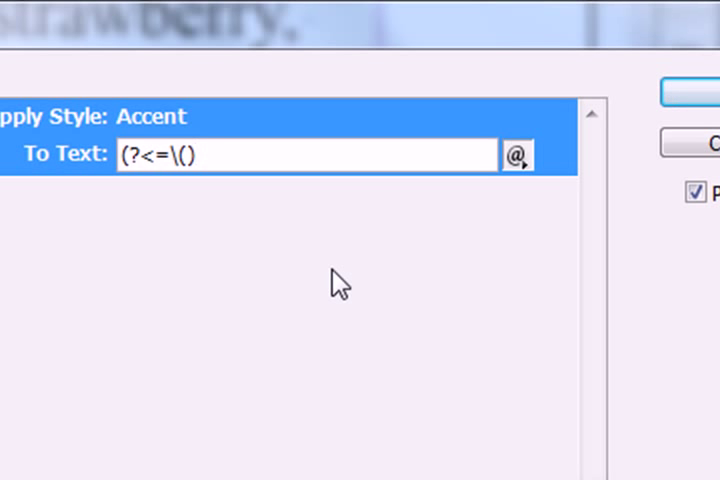
click(517, 155)
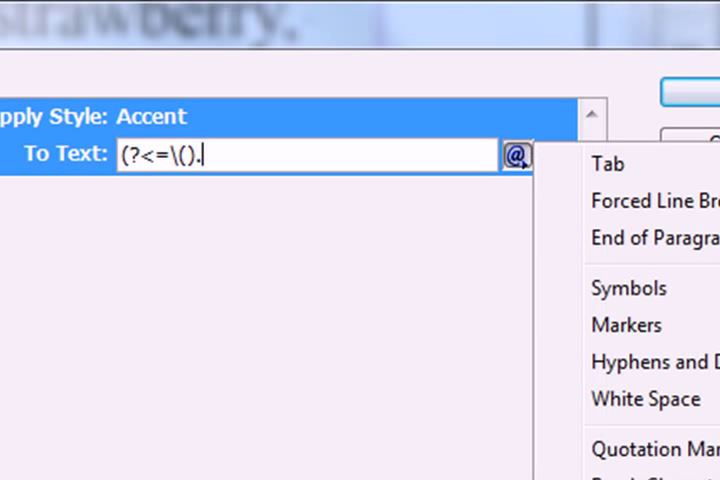
text(+)
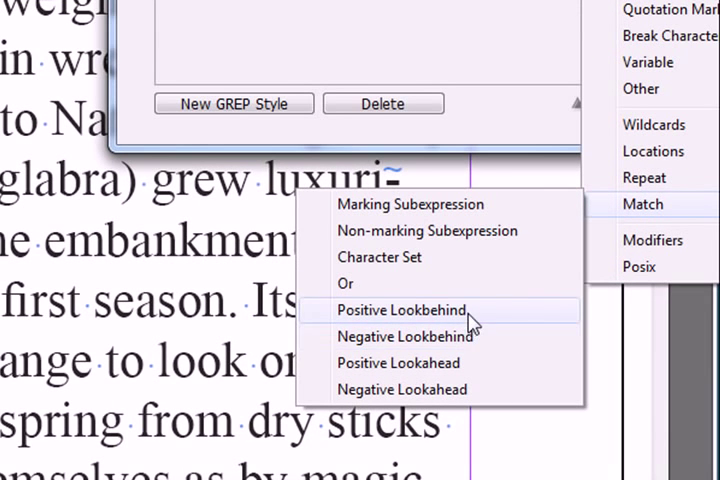
click(401, 309)
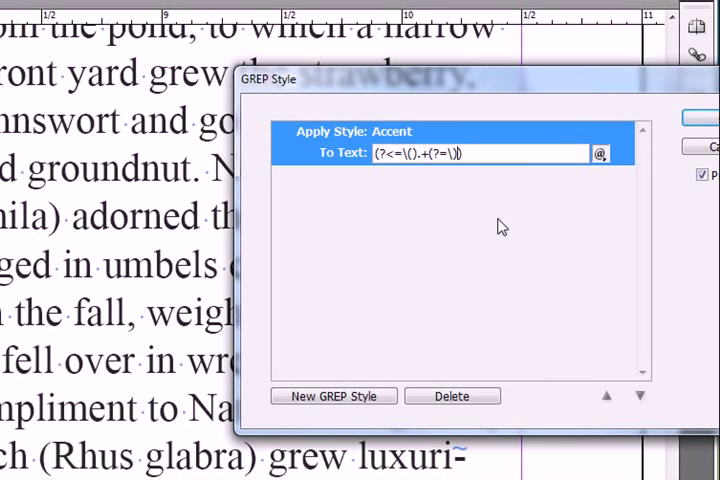
mouse_move(345, 215)
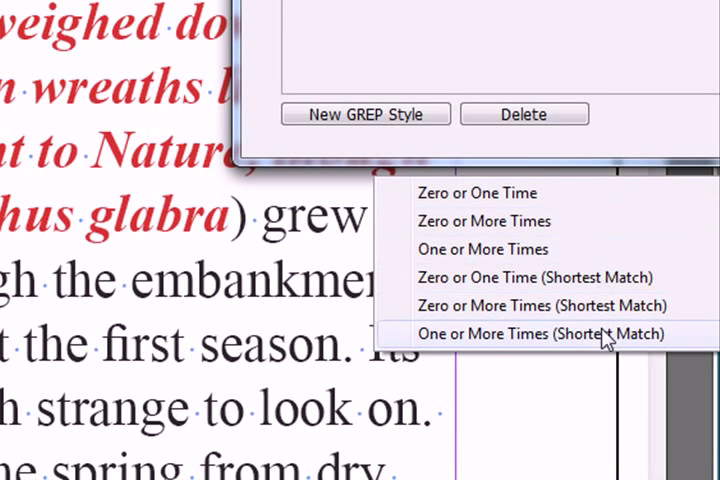
mouse_move(560, 350)
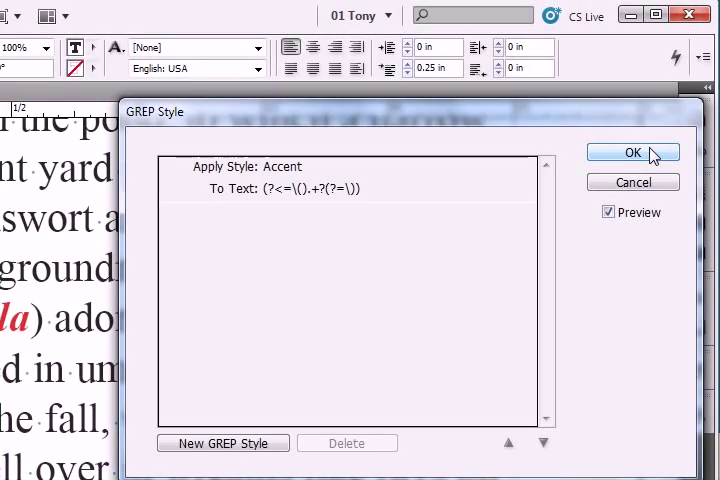
Confirm the GREP style with the shortest-match pattern (?<=\().+?(?=\)).
click(632, 152)
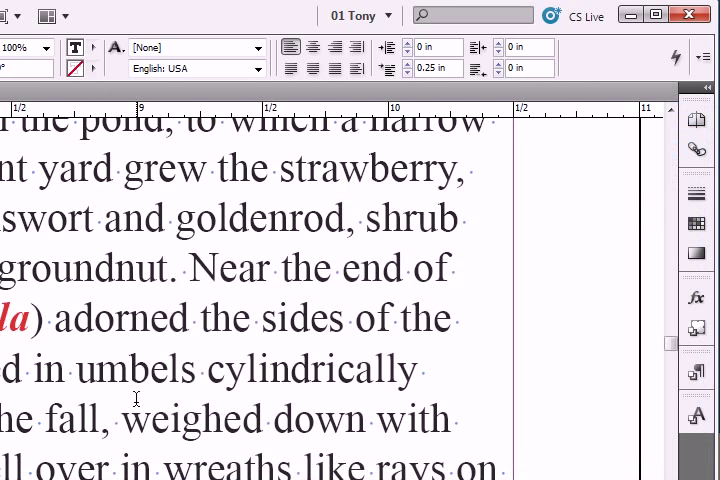